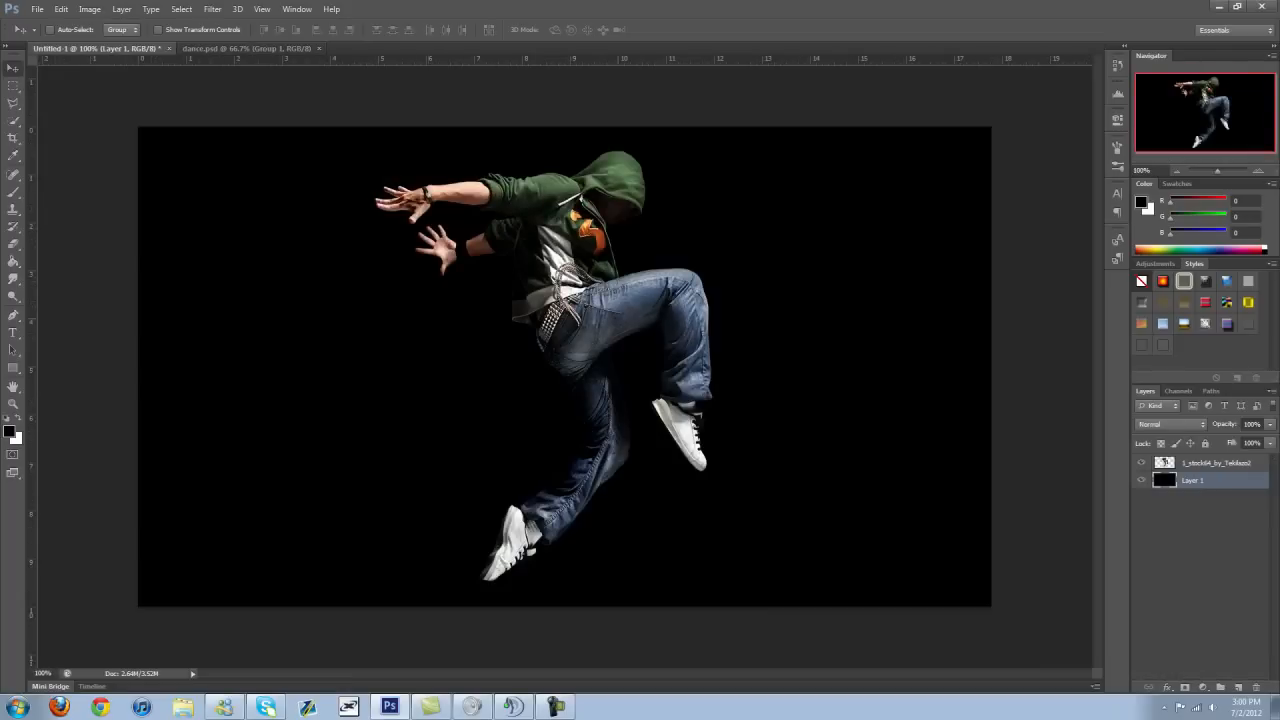
# - Select the dancer photo layer and duplicate it via its context menu
pyautogui.click(1216, 462)
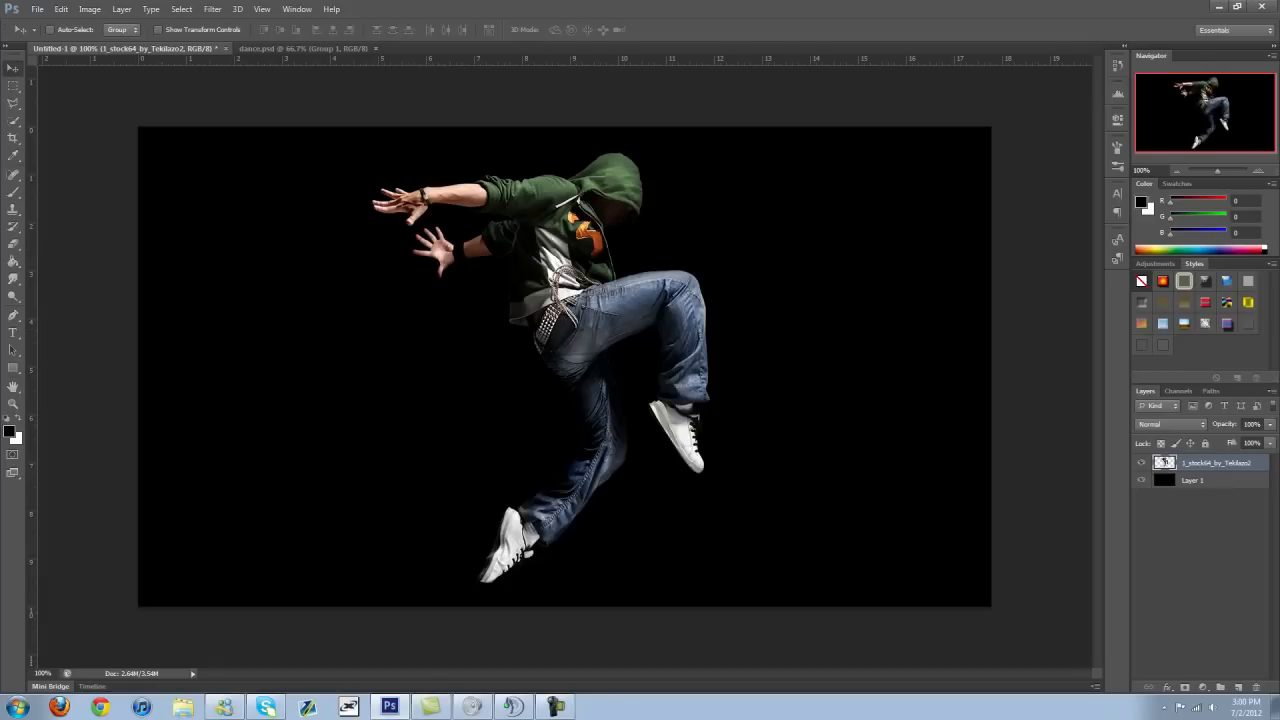
pyautogui.rightClick(1216, 462)
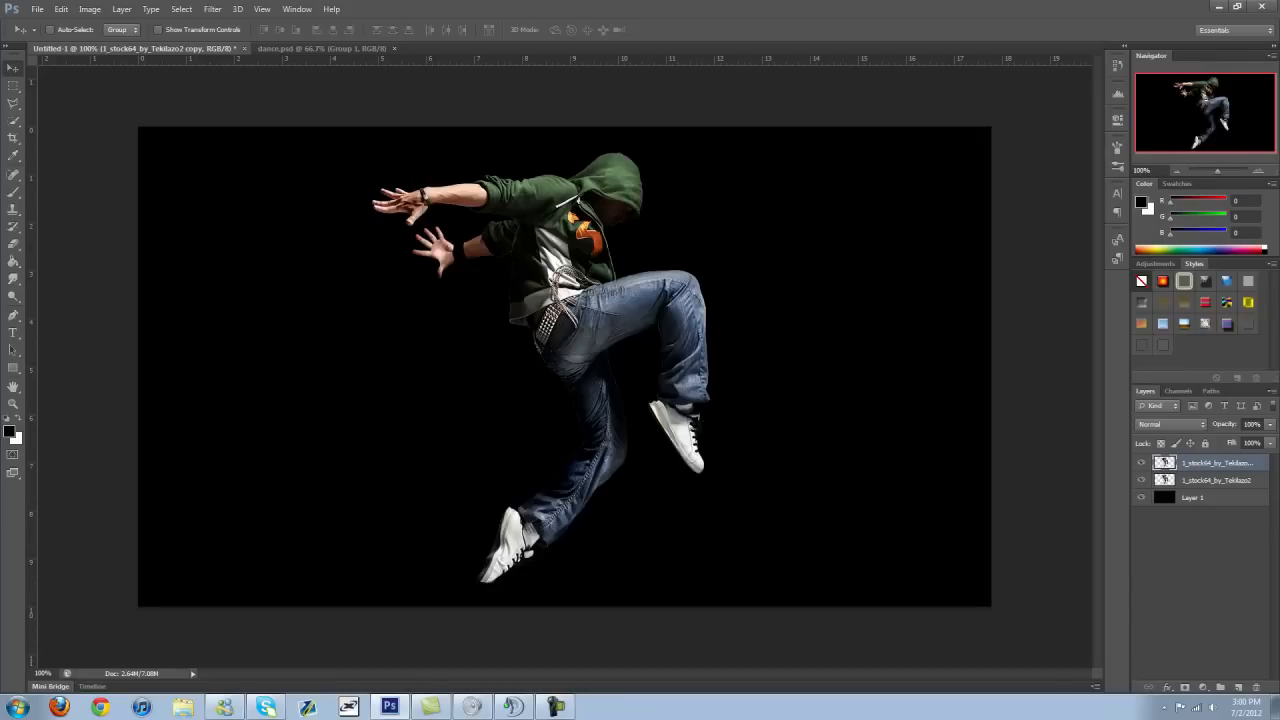
# - Free Transform the copy, dragging its left handle outward to widen it
pyautogui.press('ctrl+t')
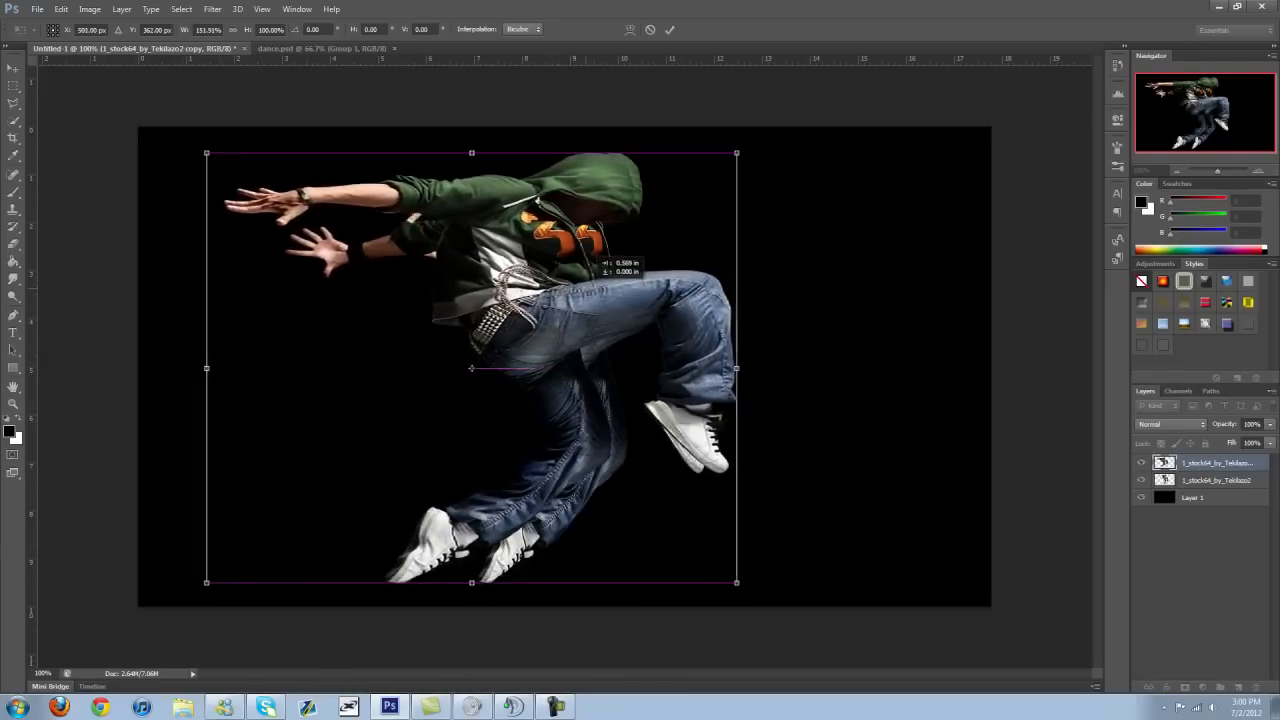
pyautogui.moveTo(471, 368); pyautogui.dragTo(457, 368)
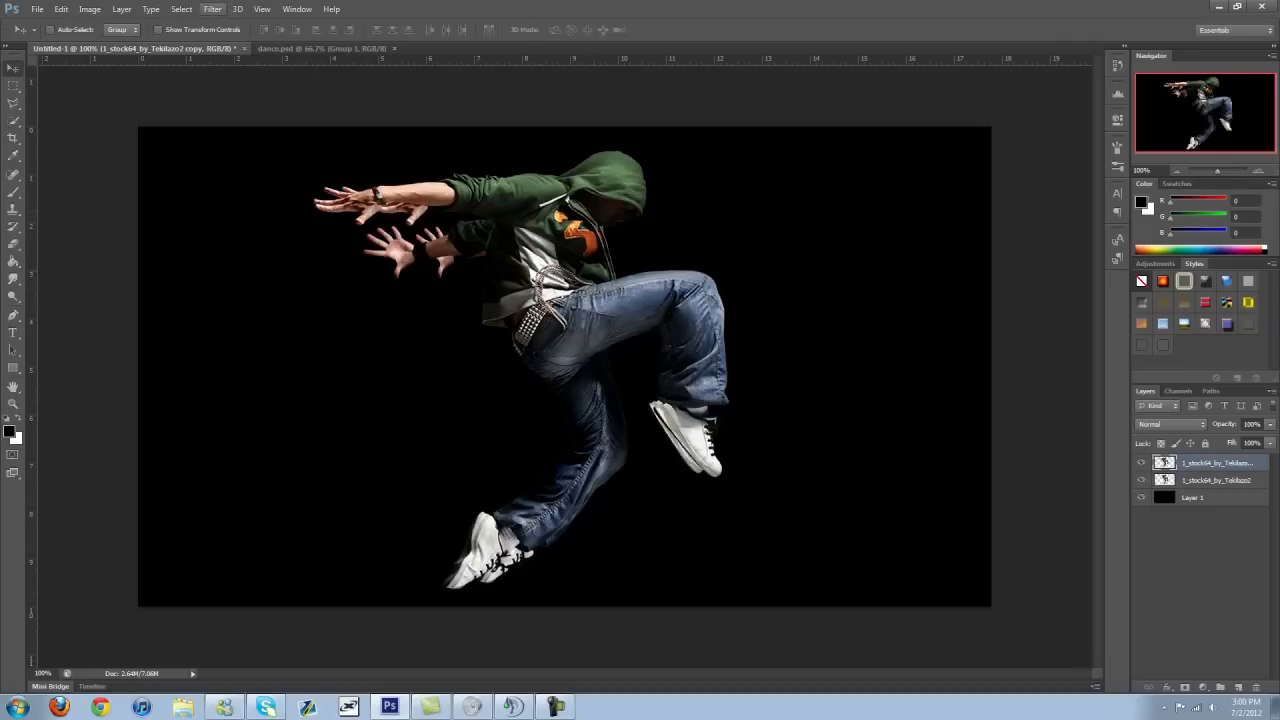
# - Liquify the copy, pushing the upper body and lower leg outward, and apply
pyautogui.click(212, 9)
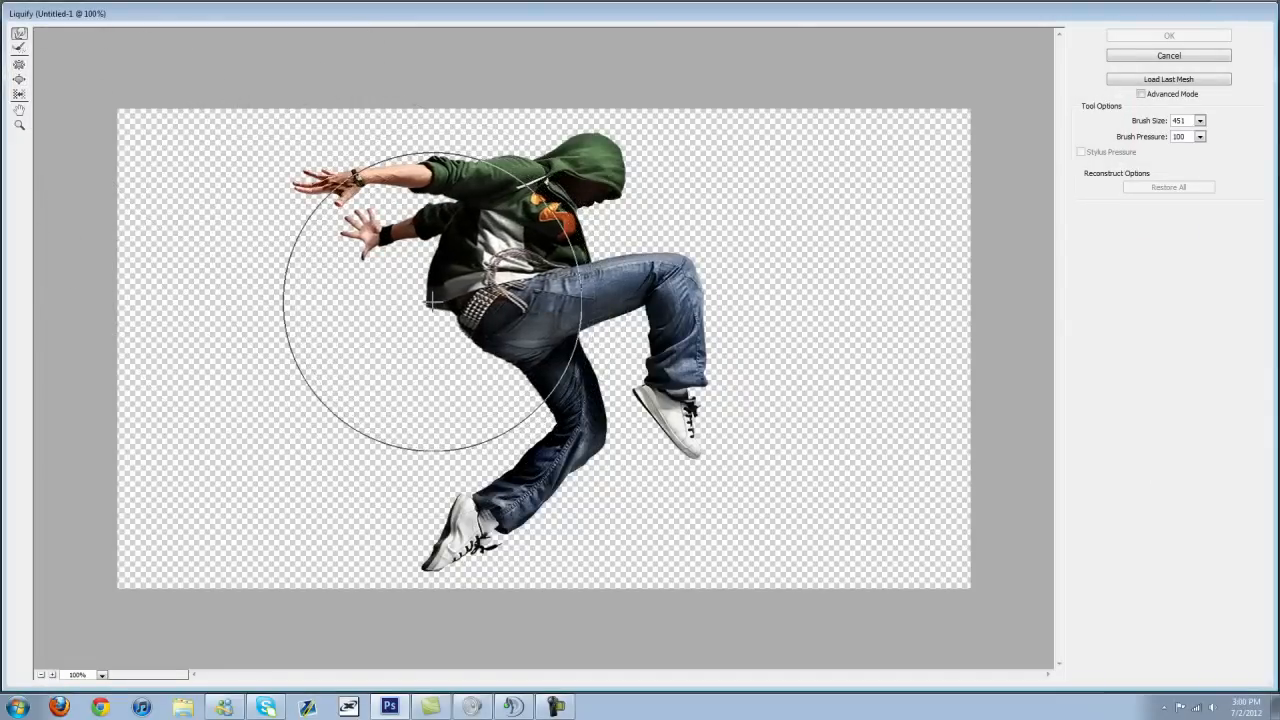
pyautogui.moveTo(430, 300); pyautogui.dragTo(520, 385)
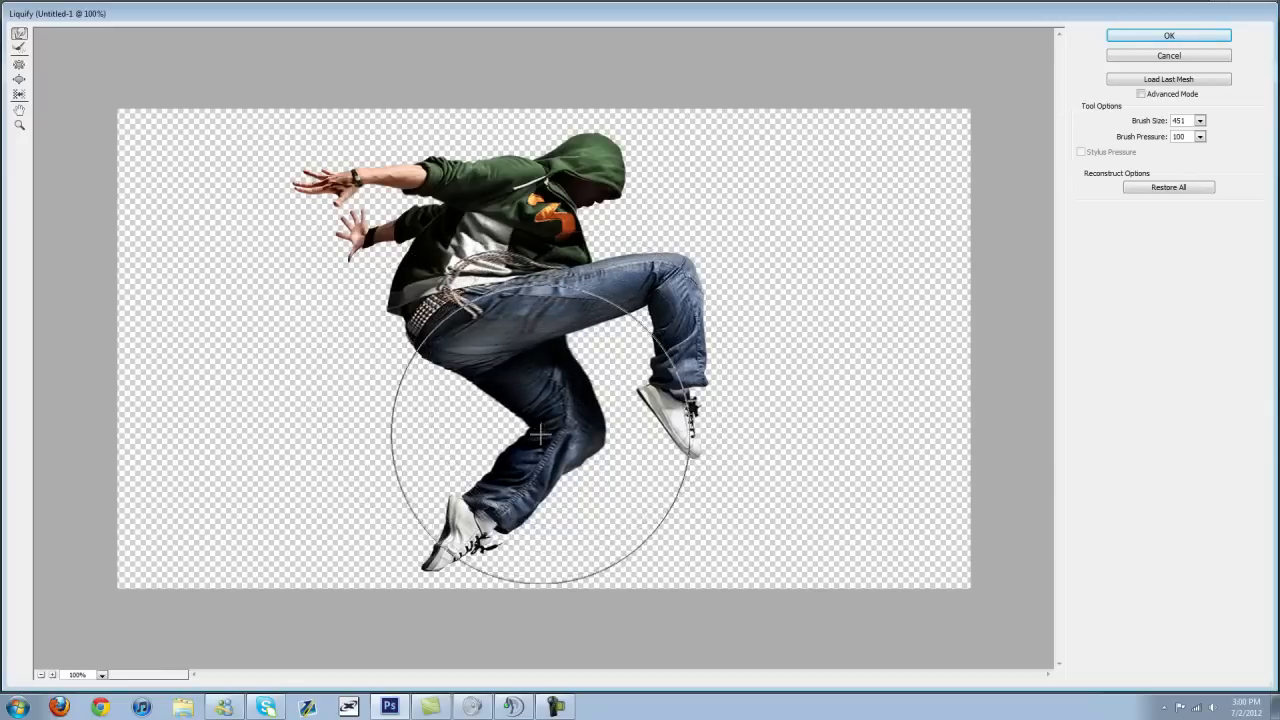
pyautogui.moveTo(540, 432); pyautogui.dragTo(540, 468)
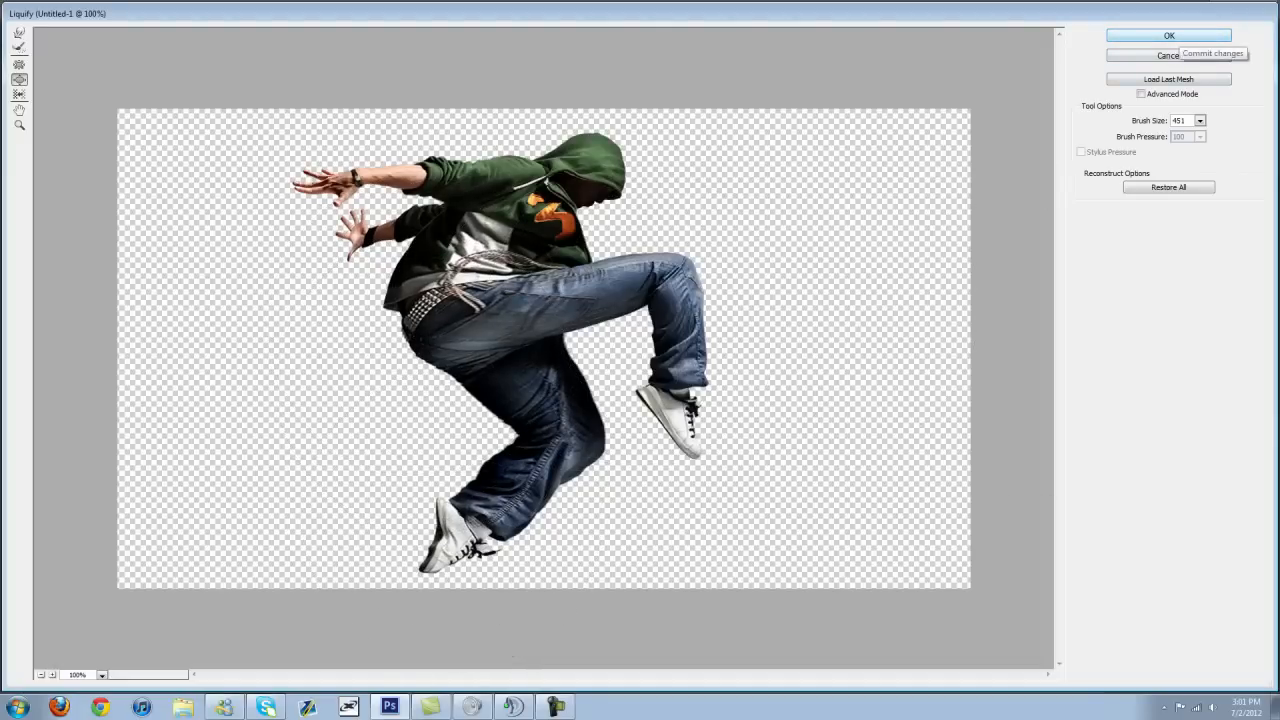
pyautogui.click(1168, 35)
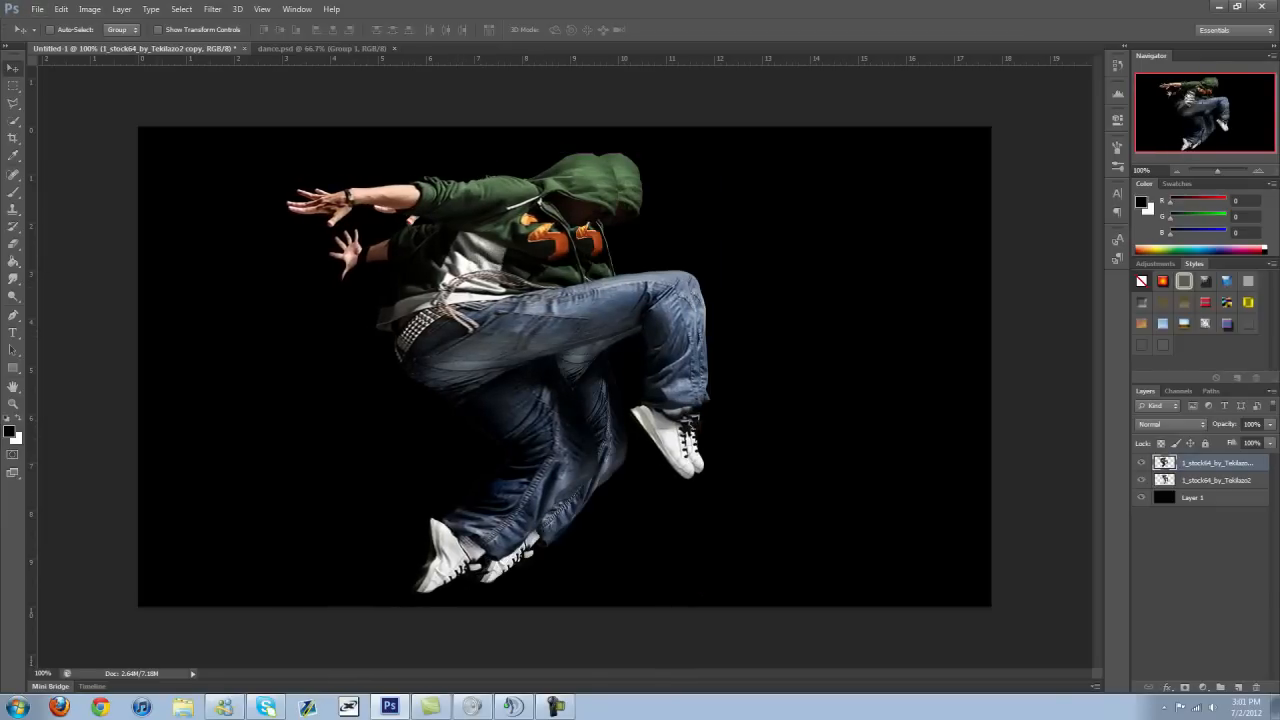
# - Add a Hide All layer mask to the warped copy
pyautogui.click(121, 9)
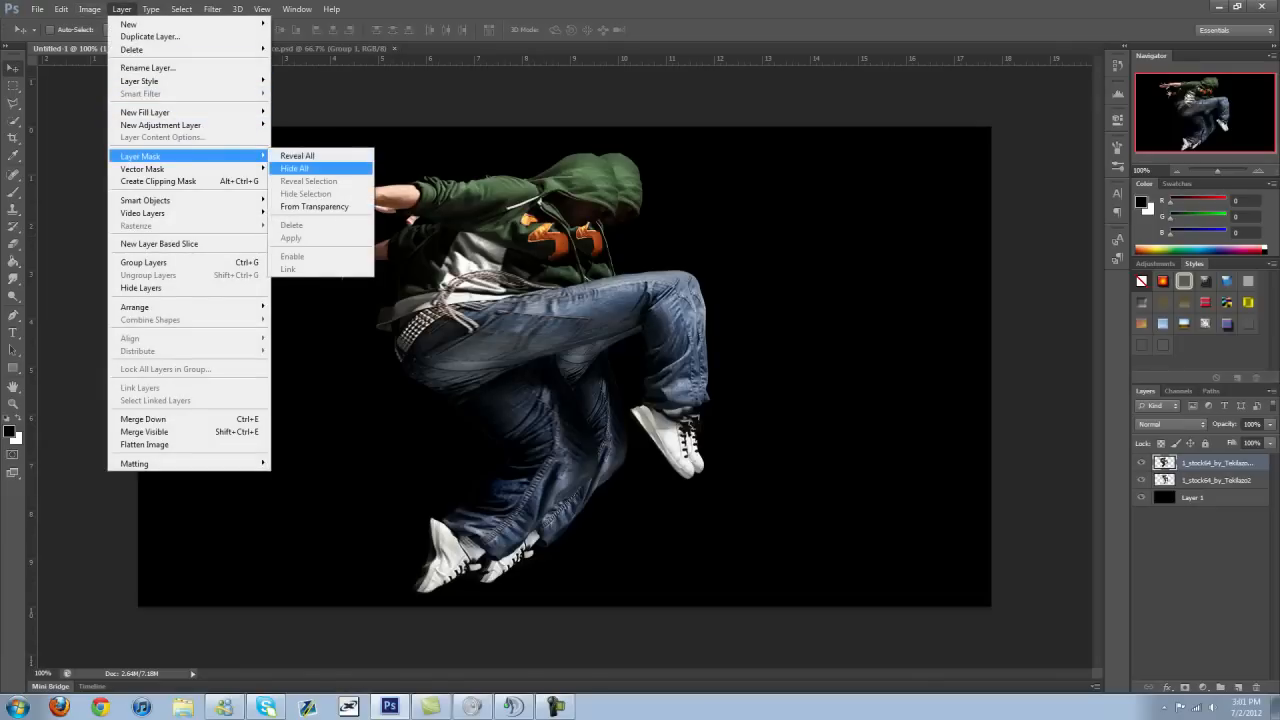
pyautogui.click(294, 168)
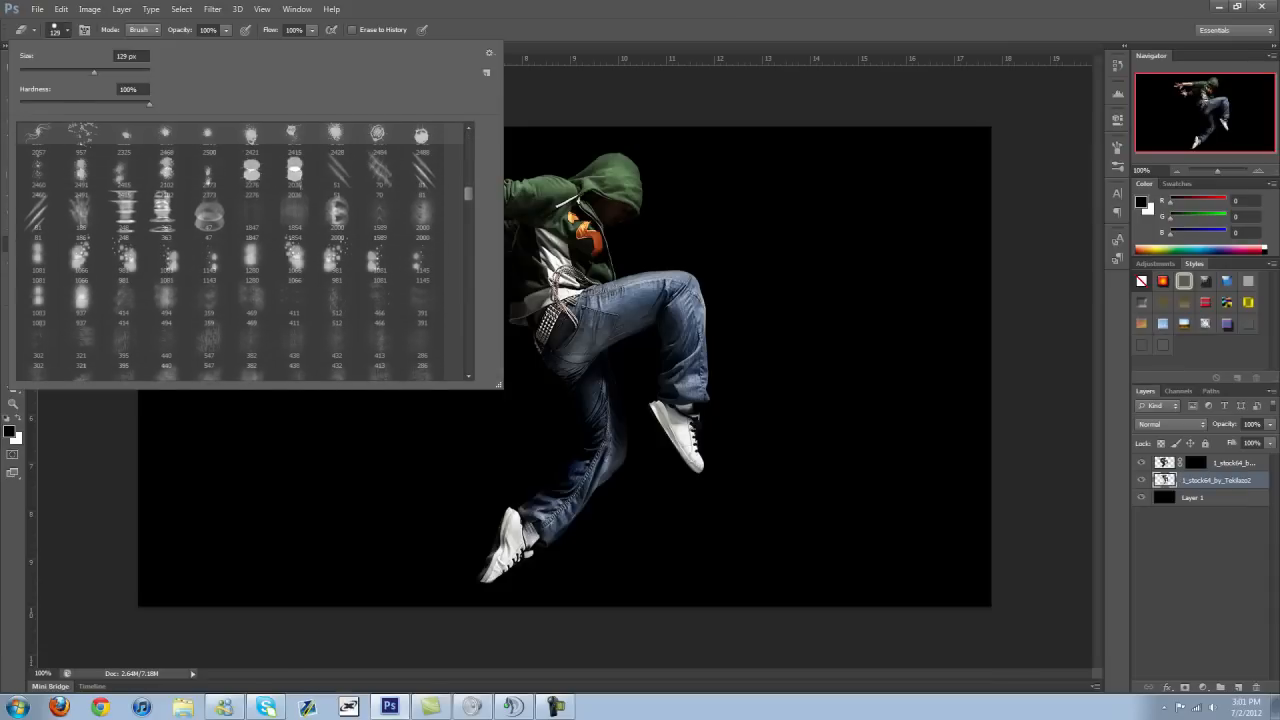
# - Pick a small splatter brush tip and erase gaps into the jeans
pyautogui.scroll(-3)
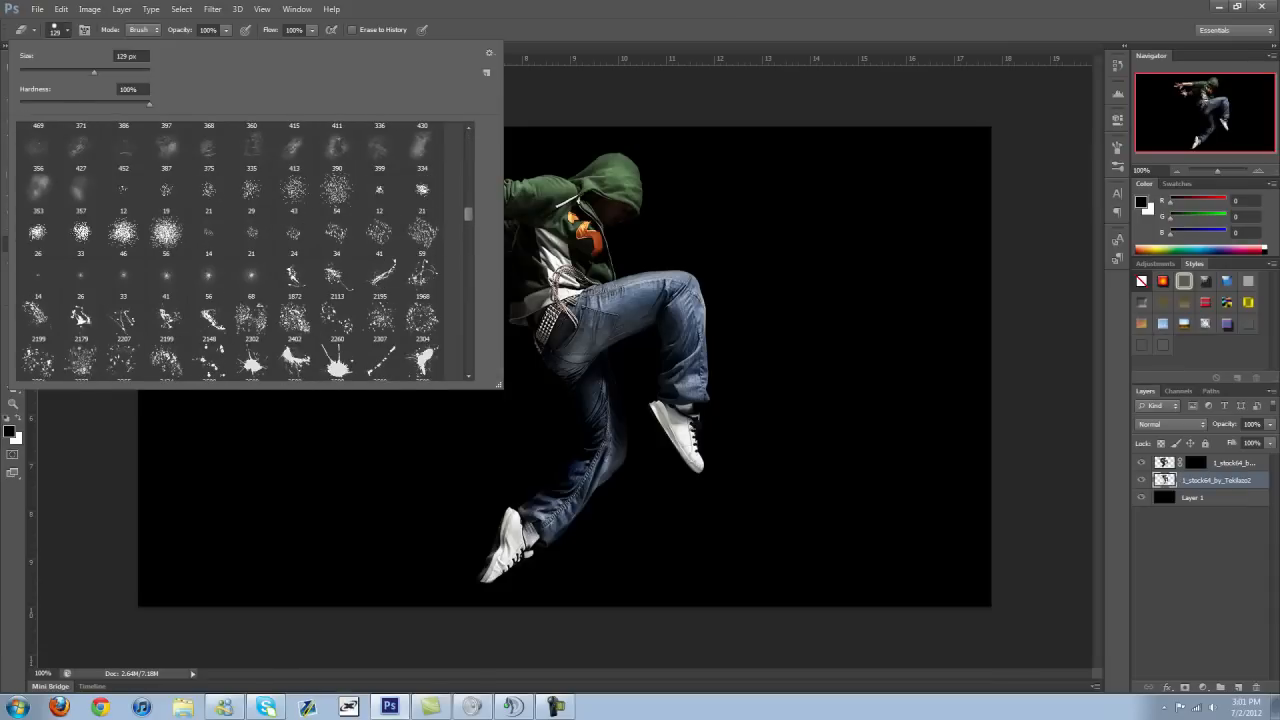
pyautogui.scroll(-3)
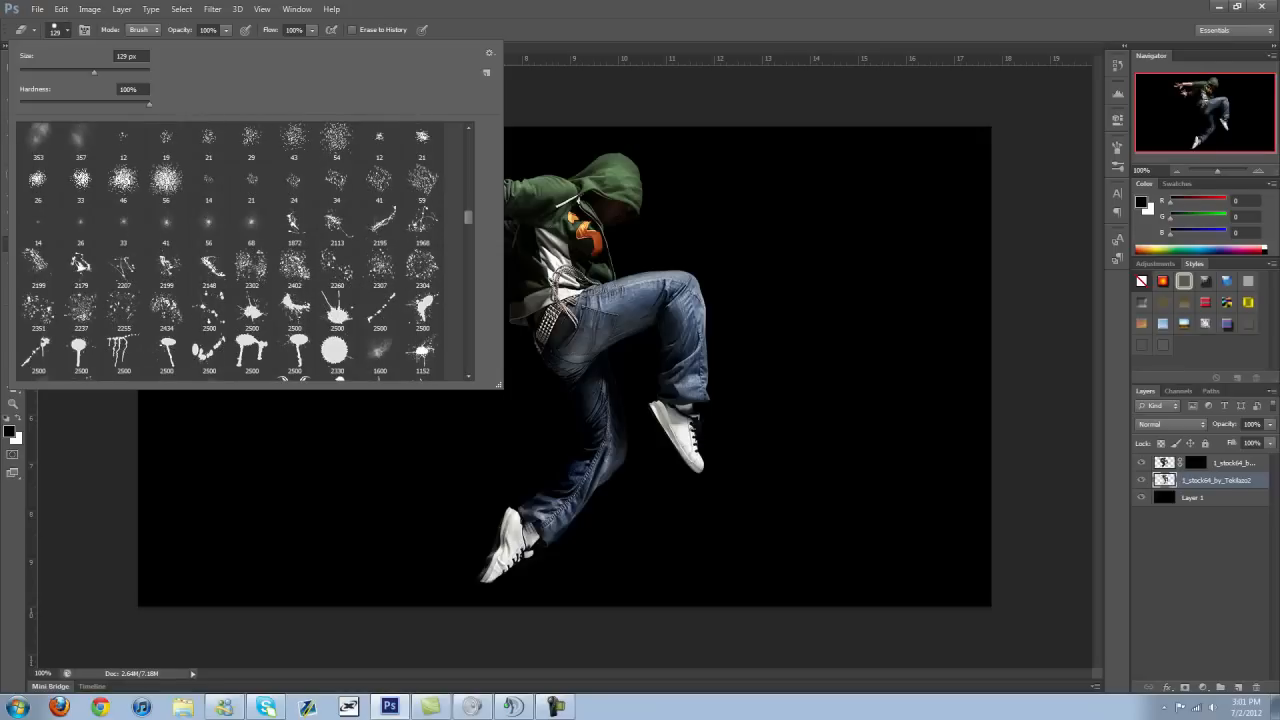
pyautogui.click(251, 268)
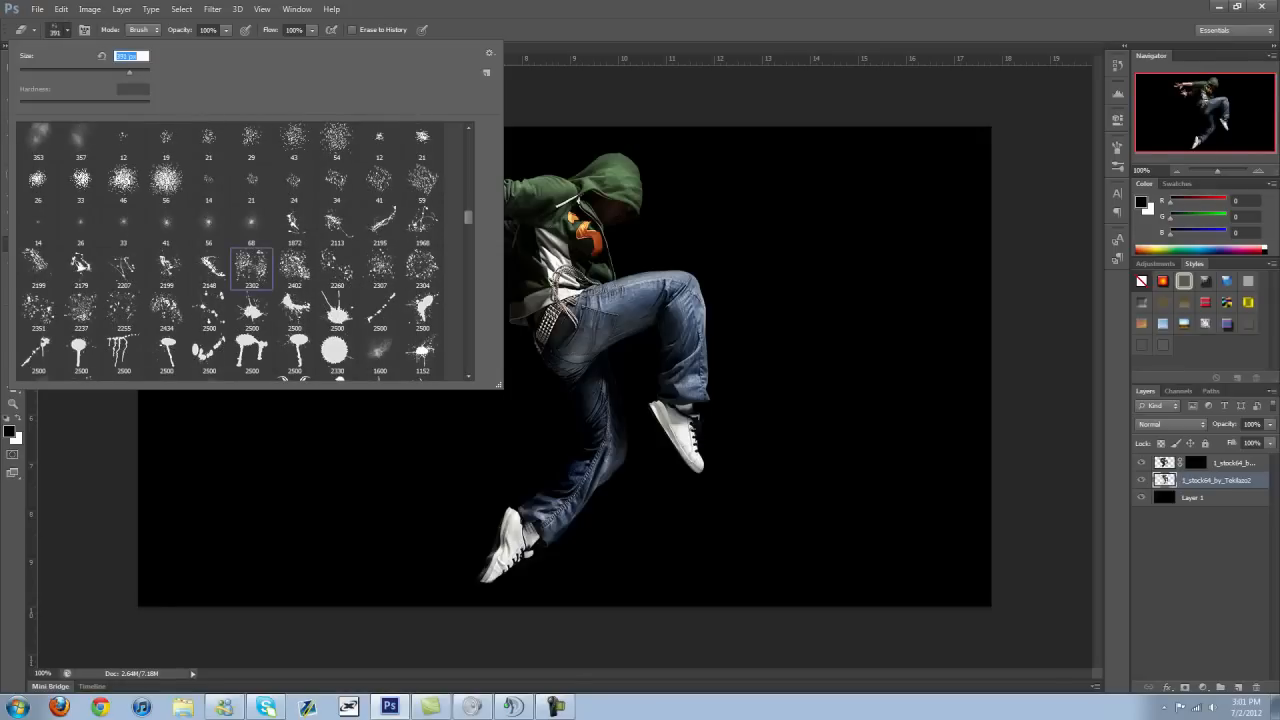
pyautogui.scroll(-3)
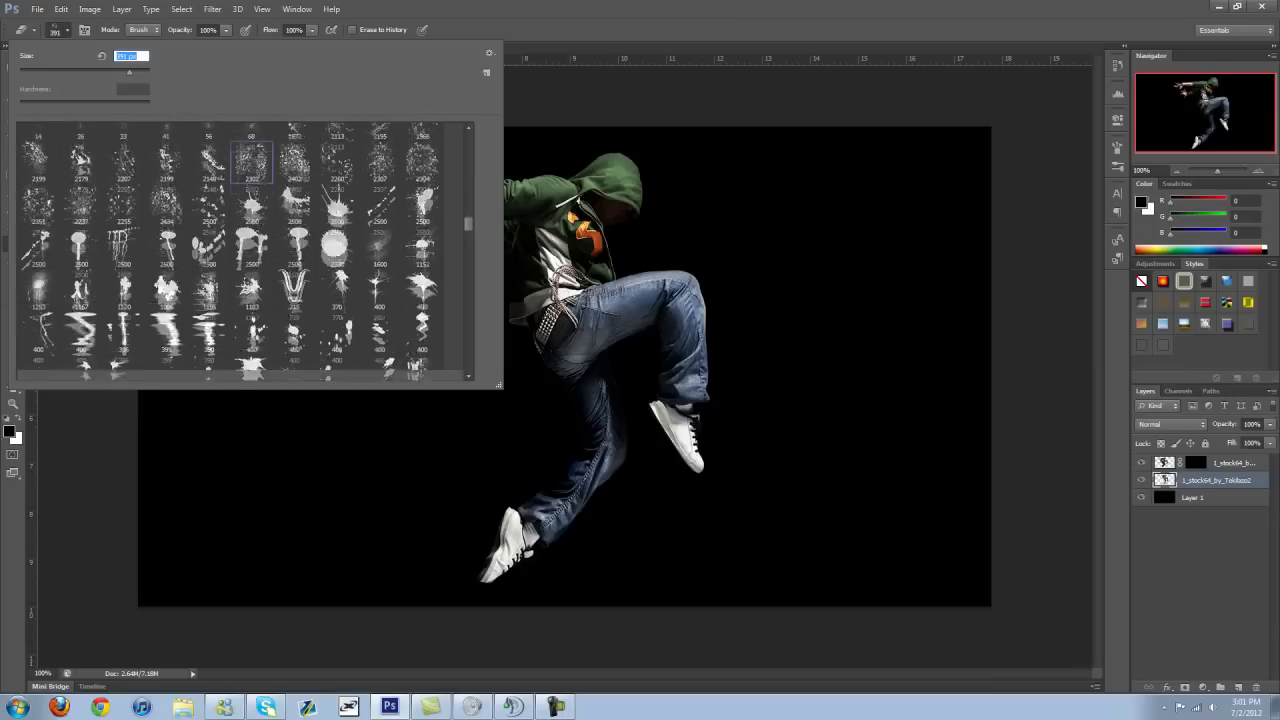
pyautogui.scroll(-3)
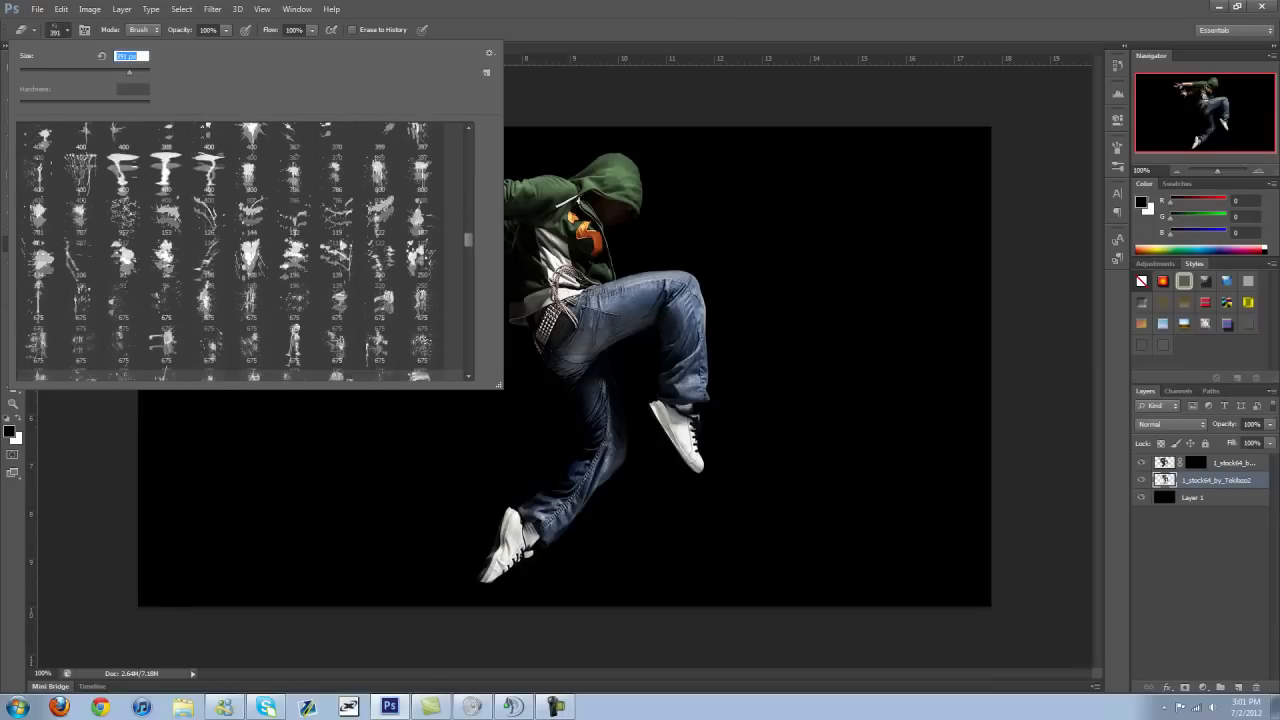
pyautogui.click(123, 300)
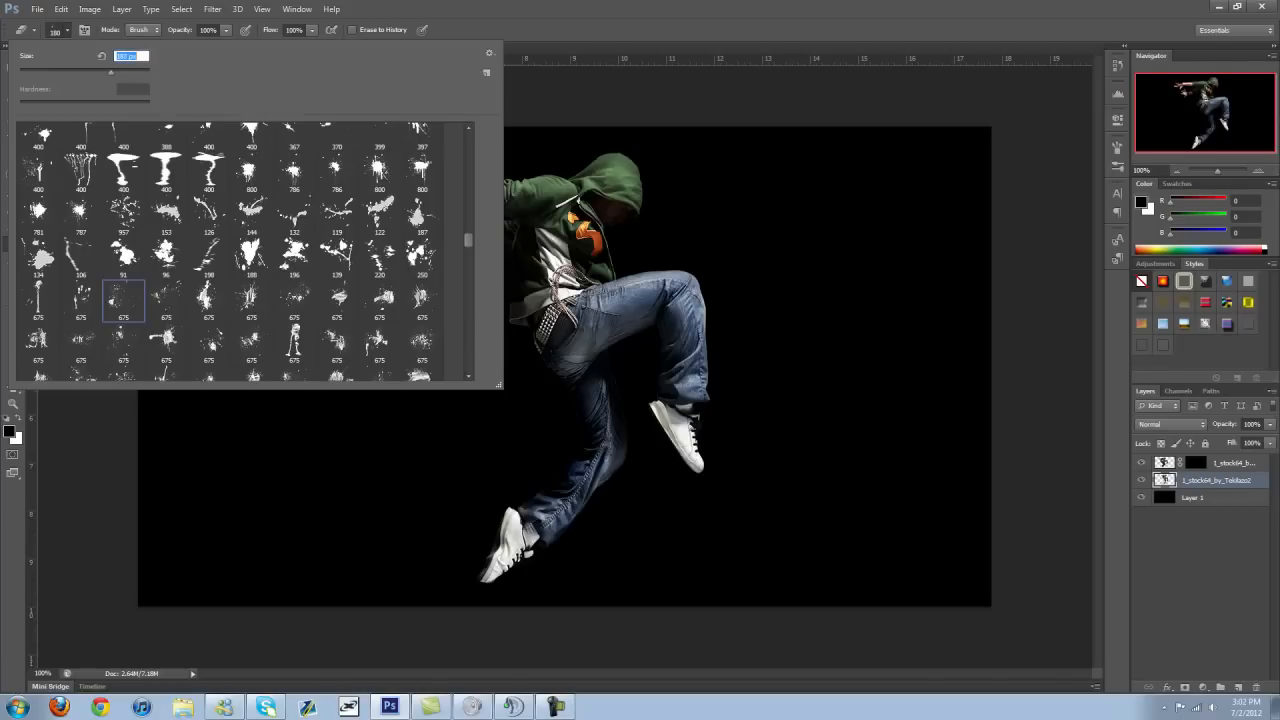
pyautogui.click(293, 300)
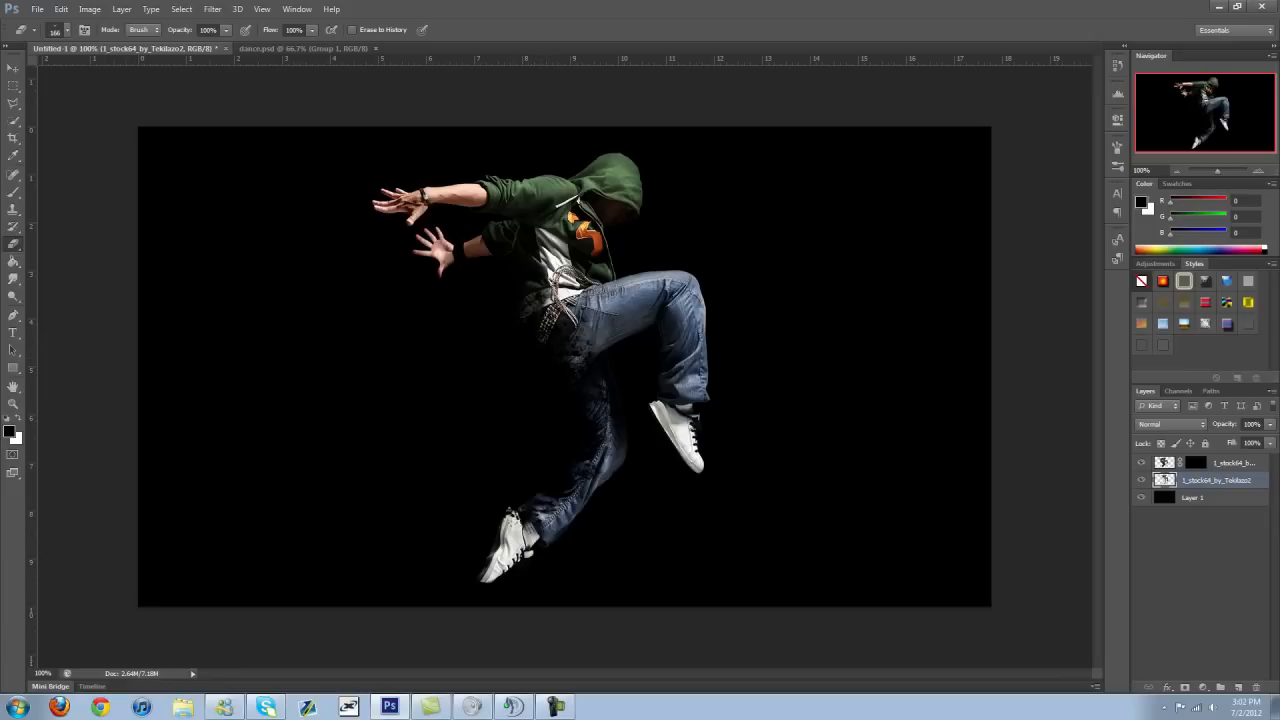
# - Switch among other splatter tips while erasing more of the hip and thigh
pyautogui.click(66, 29)
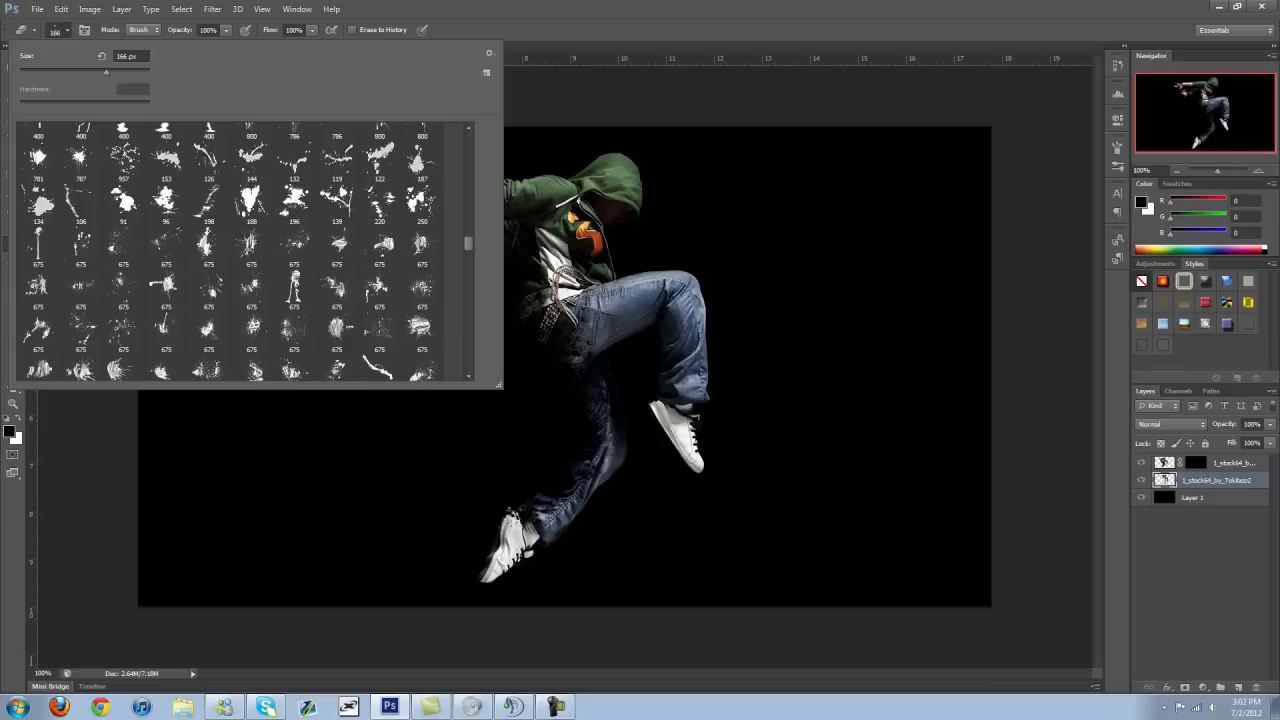
pyautogui.click(294, 290)
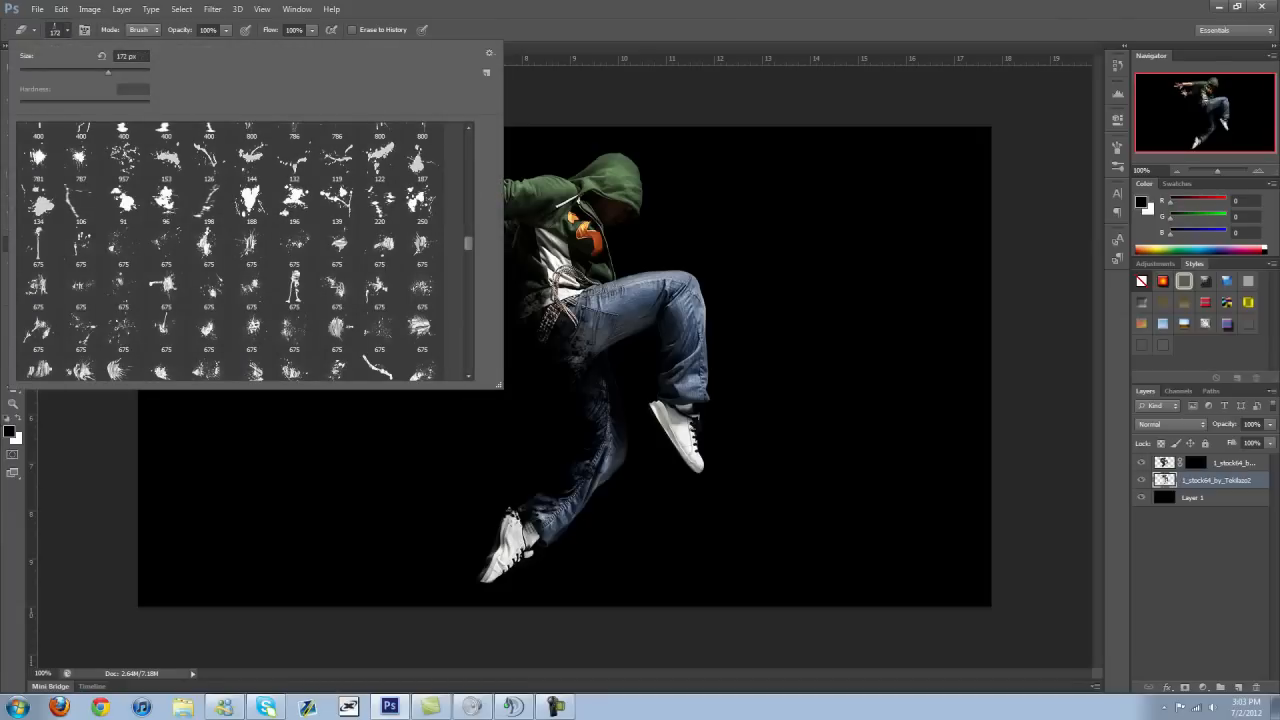
pyautogui.scroll(-3)
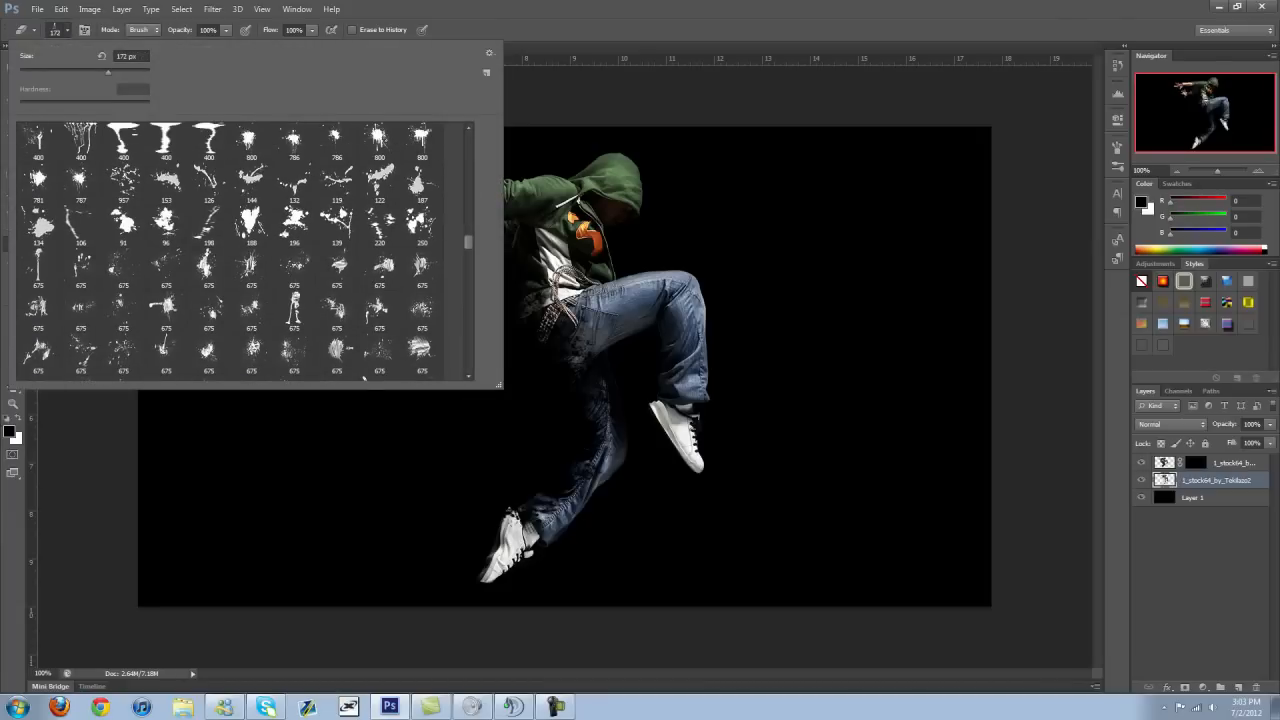
pyautogui.click(294, 268)
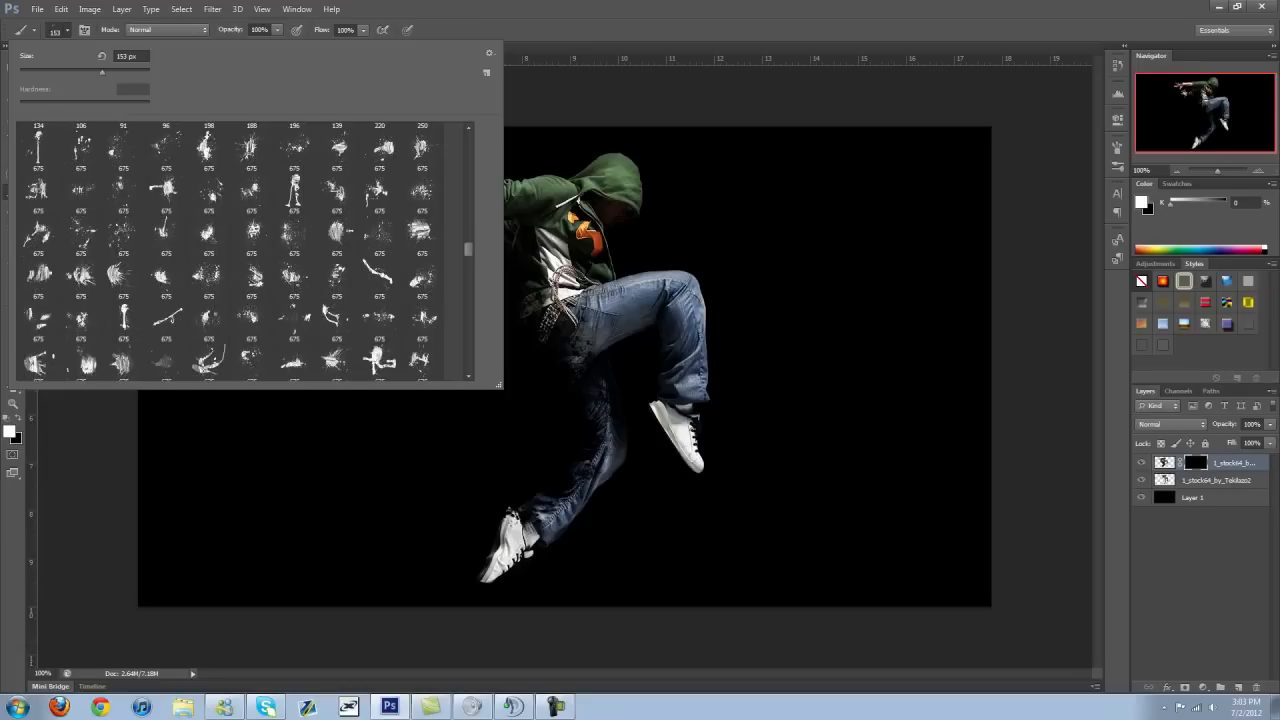
# - Choose a splatter tip for the mask brush and set size to 173 px
pyautogui.scroll(-3)
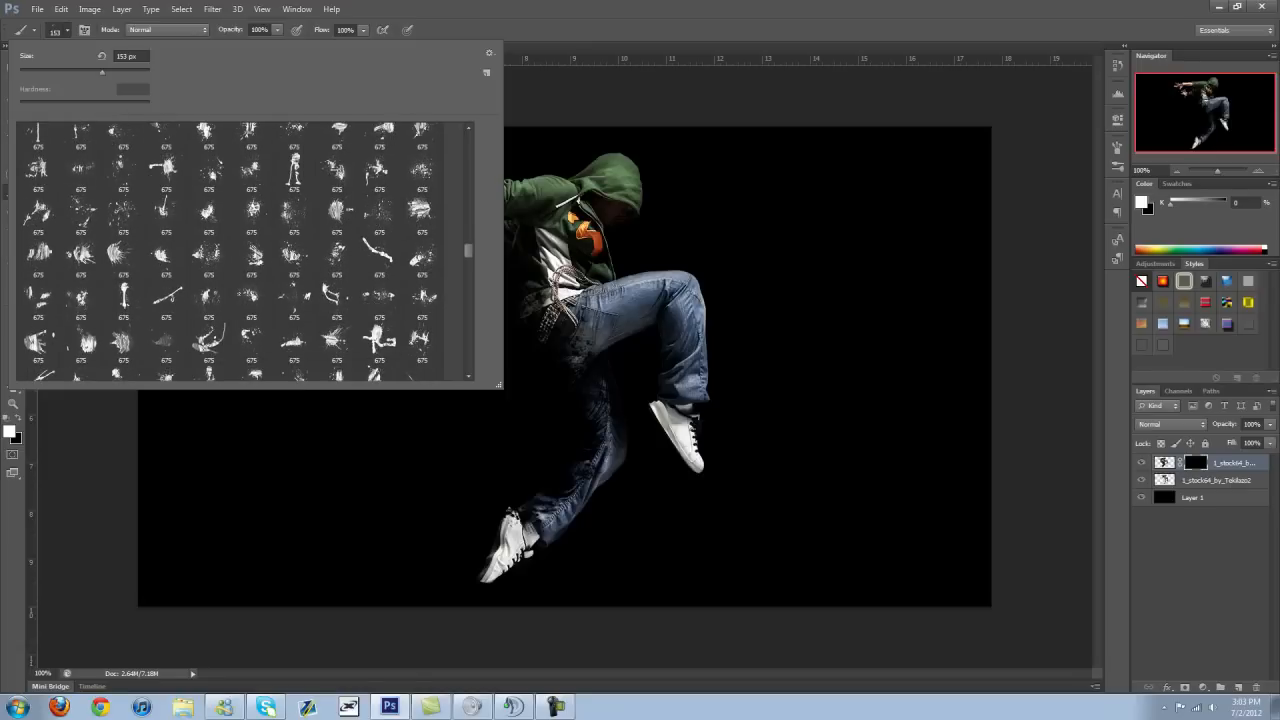
pyautogui.scroll(-3)
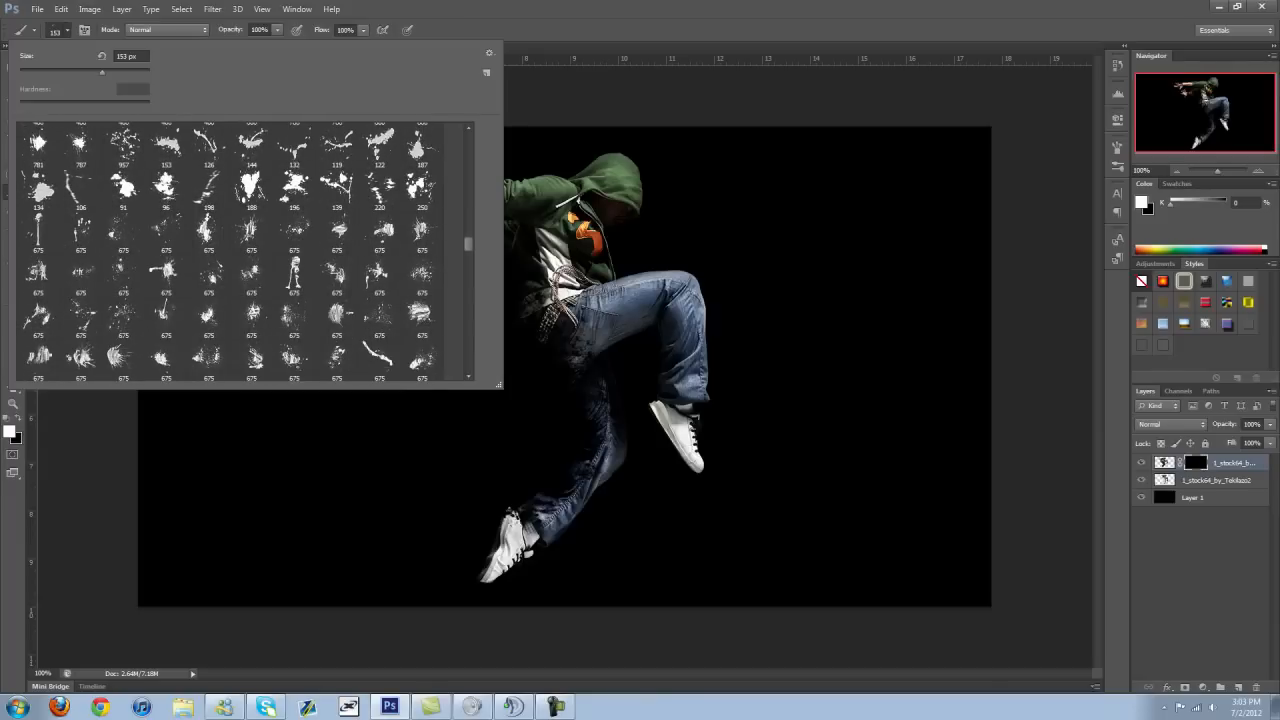
pyautogui.click(379, 318)
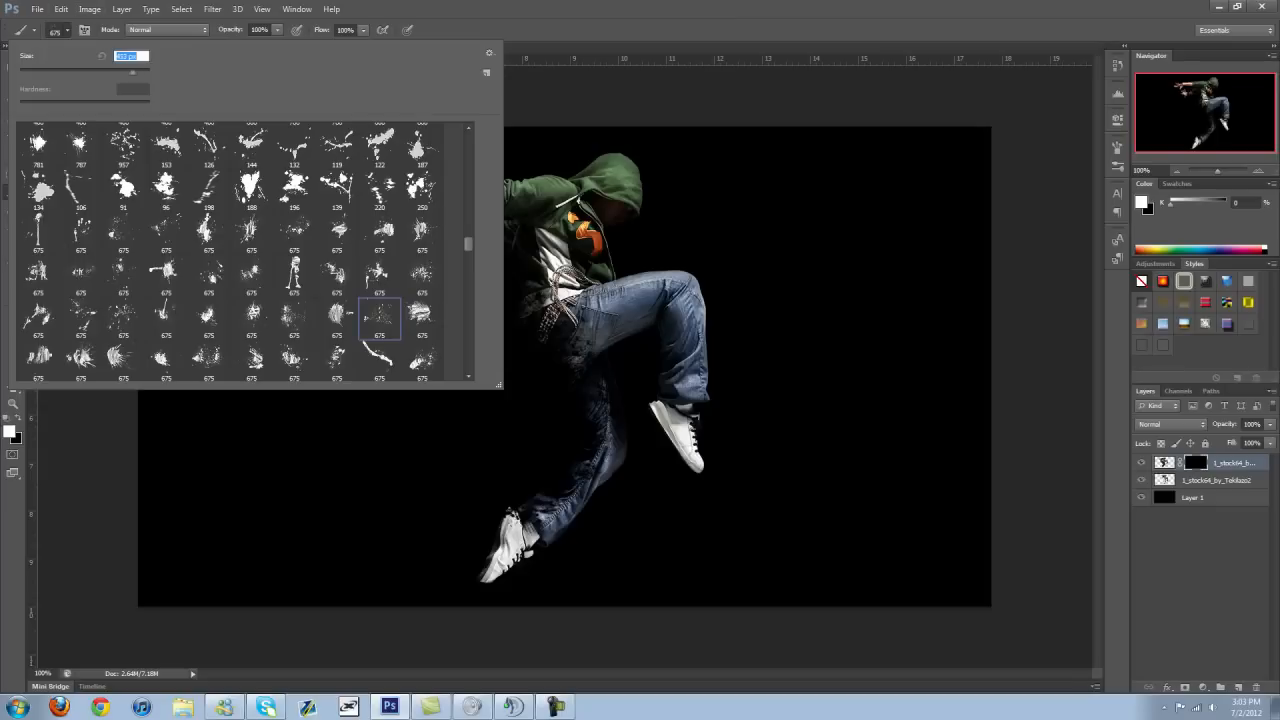
pyautogui.write('173')
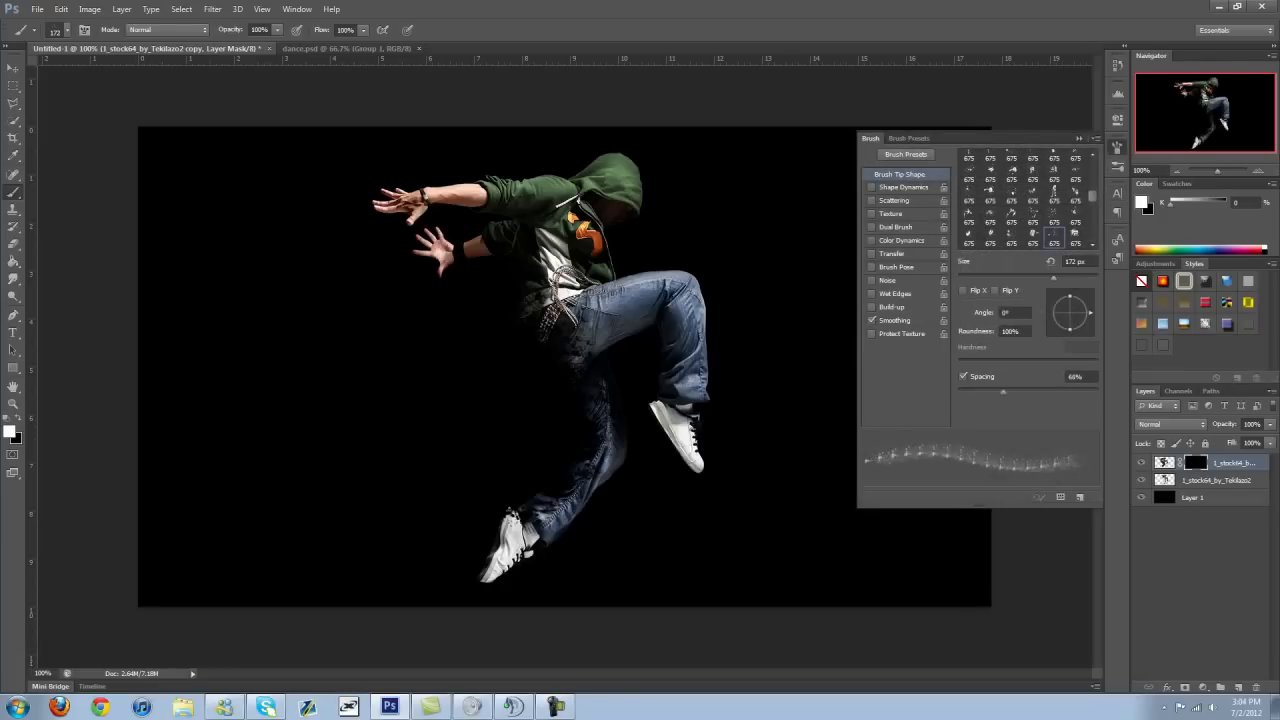
# - Set the brush tip angle to 176° and spacing to 18%
pyautogui.moveTo(1003, 391); pyautogui.dragTo(1068, 391)
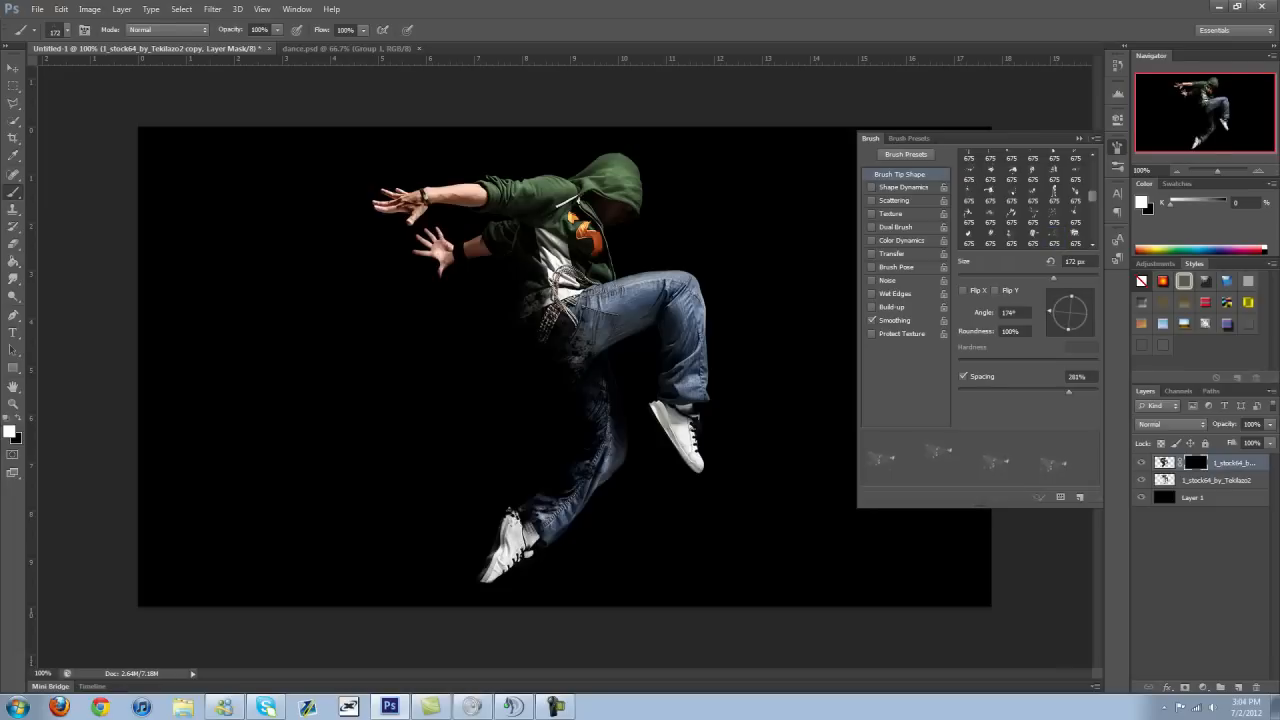
pyautogui.moveTo(1060, 376); pyautogui.dragTo(1000, 376)
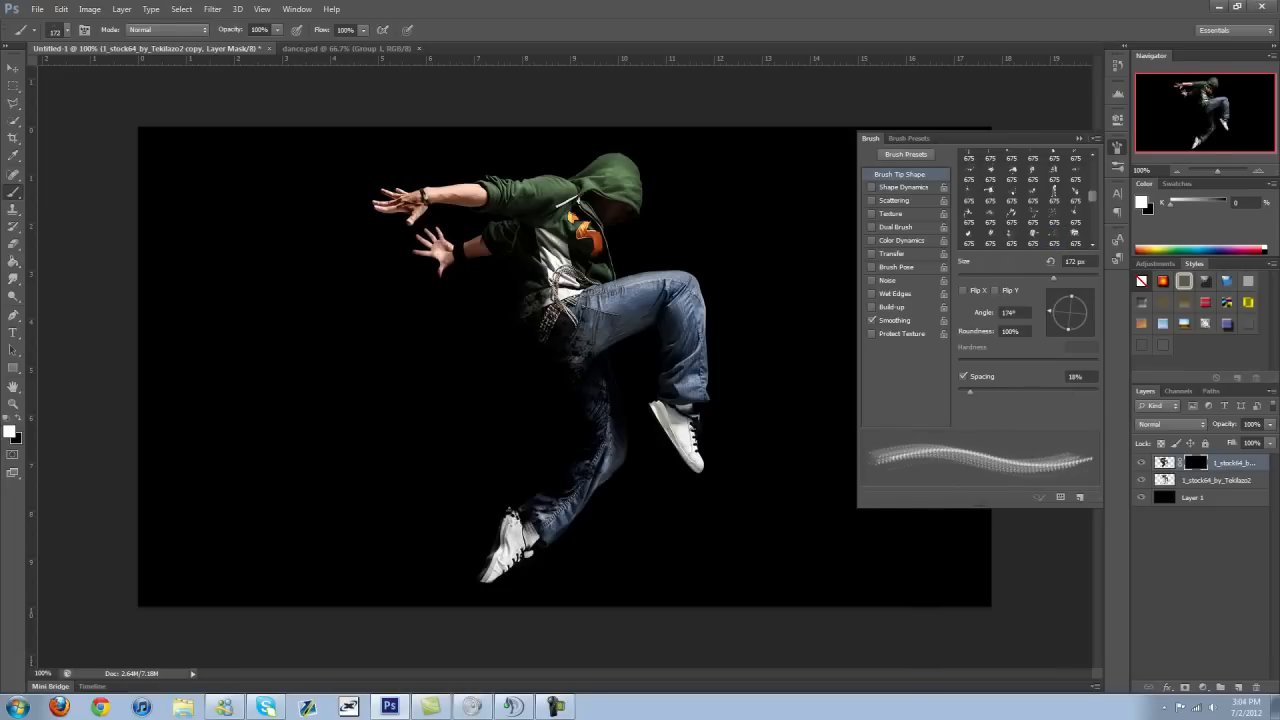
pyautogui.click(1116, 147)
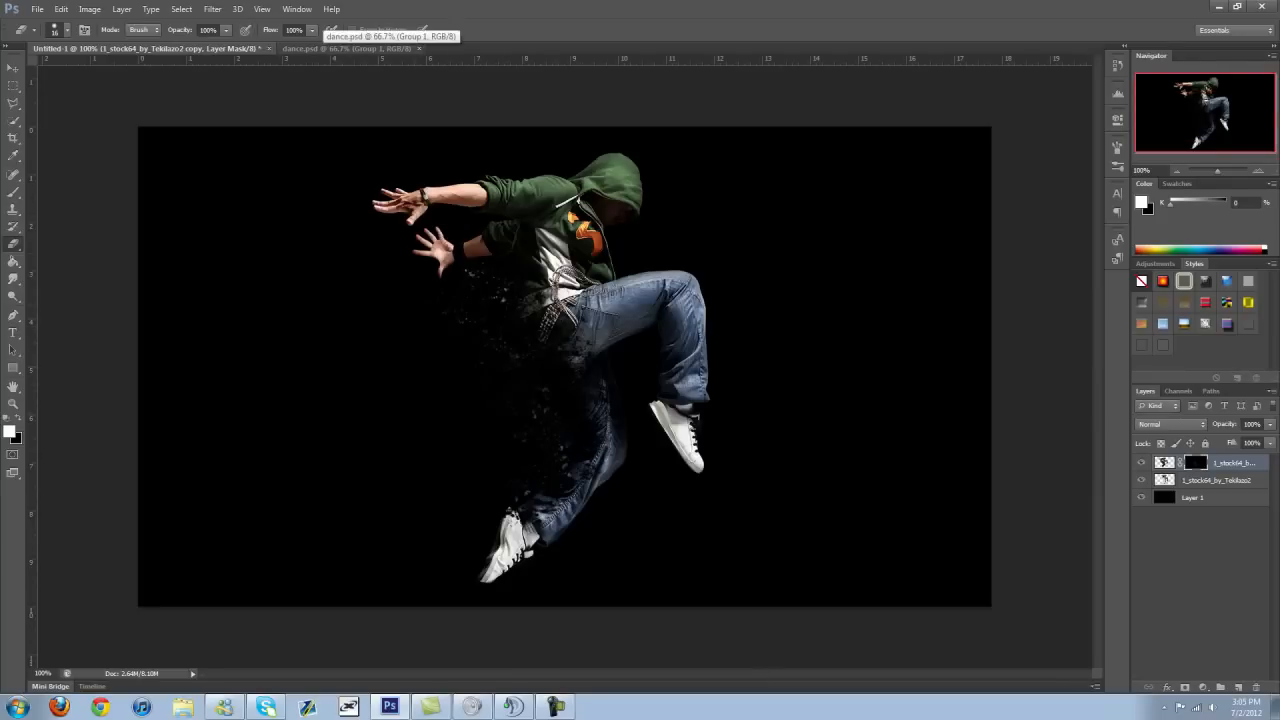
# - Bring up the finished dance.psd document tab
pyautogui.click(345, 48)
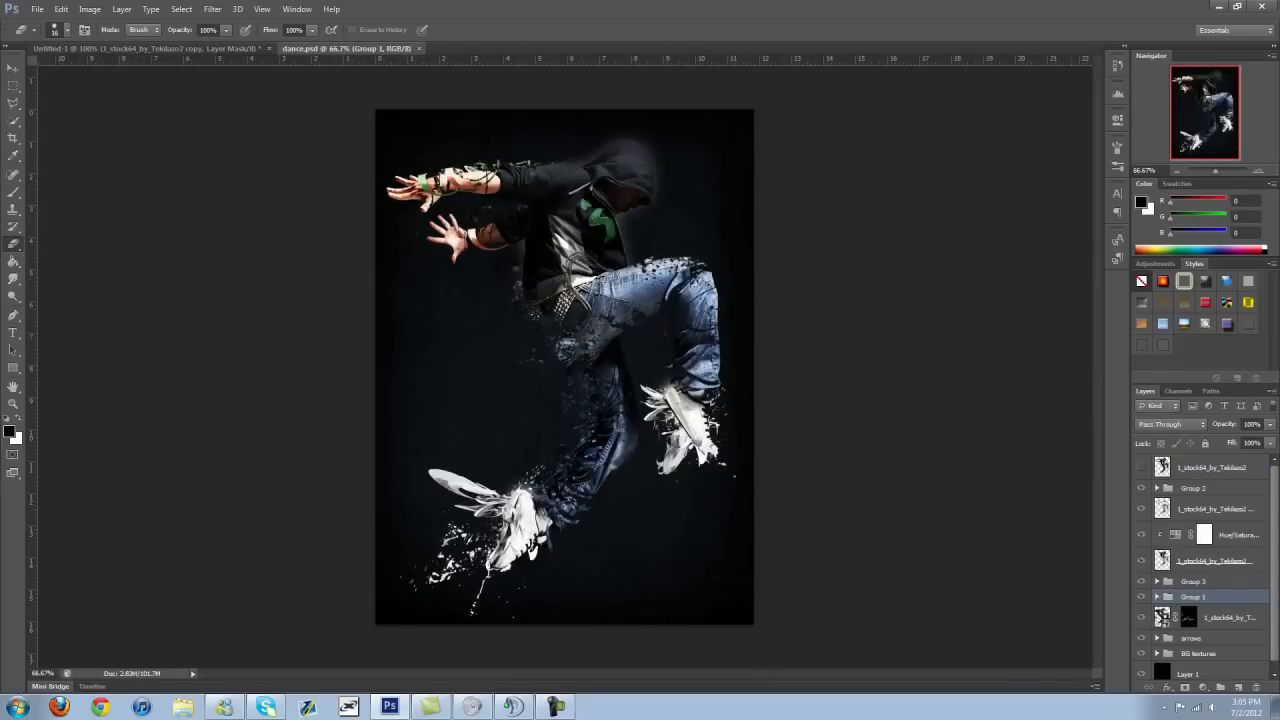